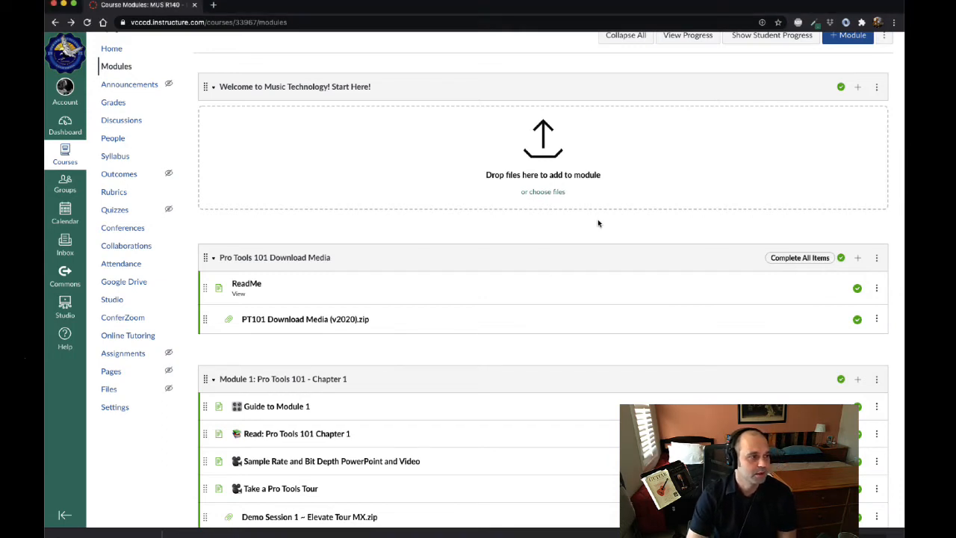
Scroll the Modules page down to the Module 1 course materials
{"action": "scroll", "scroll_direction": "down", "scroll_amount": 3}
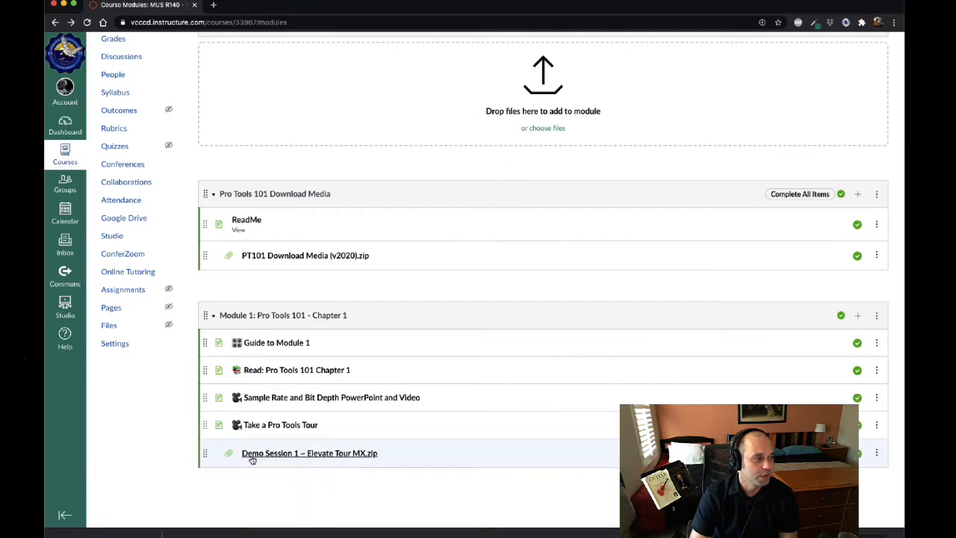
{"action": "mouse_move", "coordinate": [307, 453]}
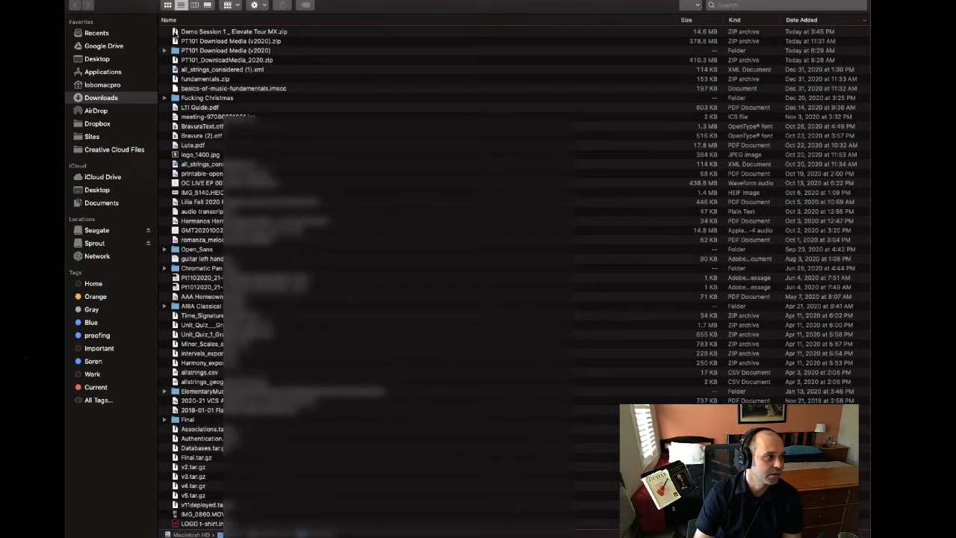
Open the extracted Demo Session – Elevate Tour MX folder in Downloads and select its .ptx session file
{"action": "left_click", "coordinate": [236, 31]}
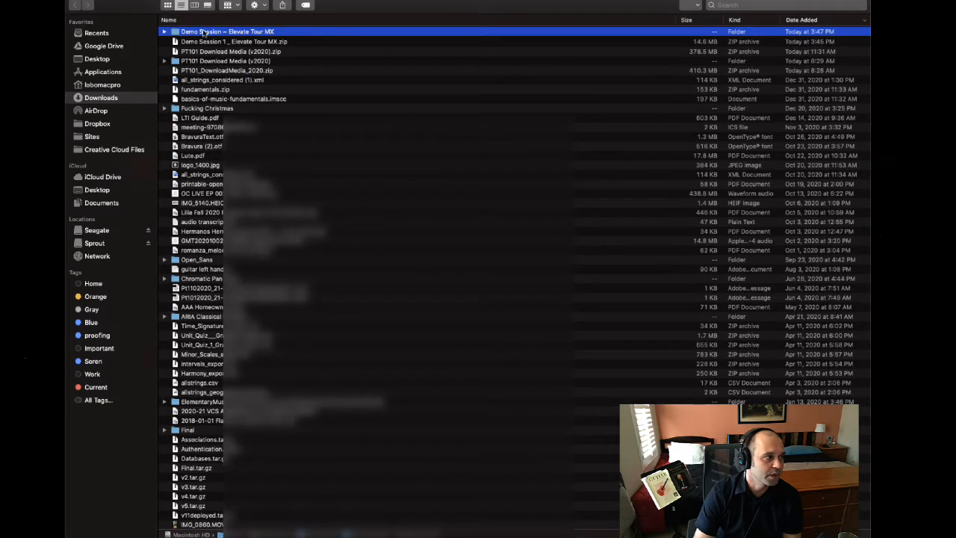
{"action": "double_click", "coordinate": [227, 30]}
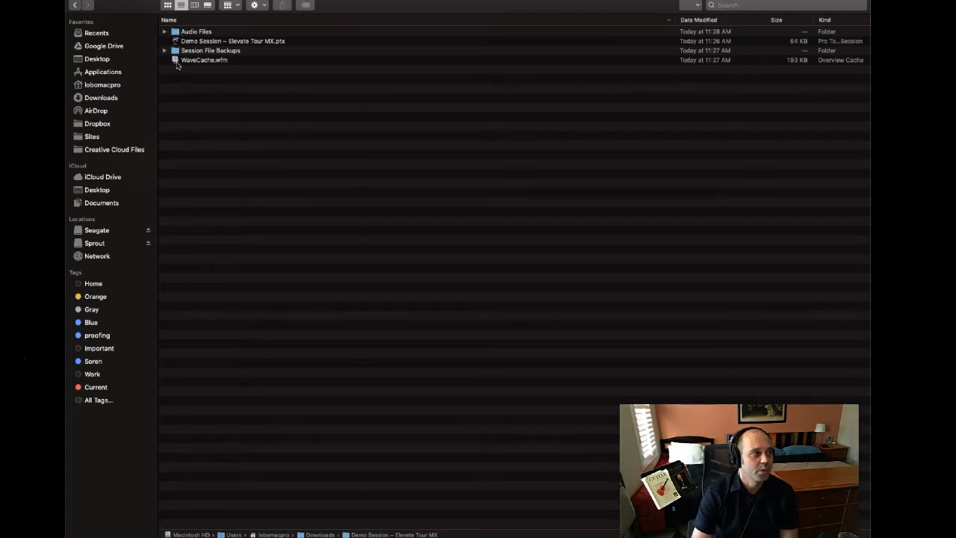
{"action": "left_click", "coordinate": [203, 60]}
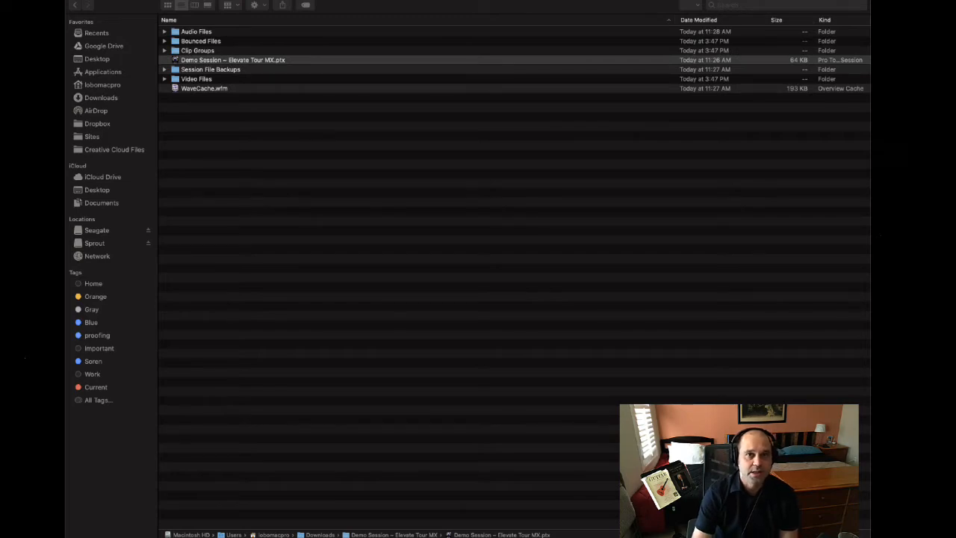
Launch the Demo Session – Elevate Tour MX.ptx session in Pro Tools
{"action": "double_click", "coordinate": [233, 60]}
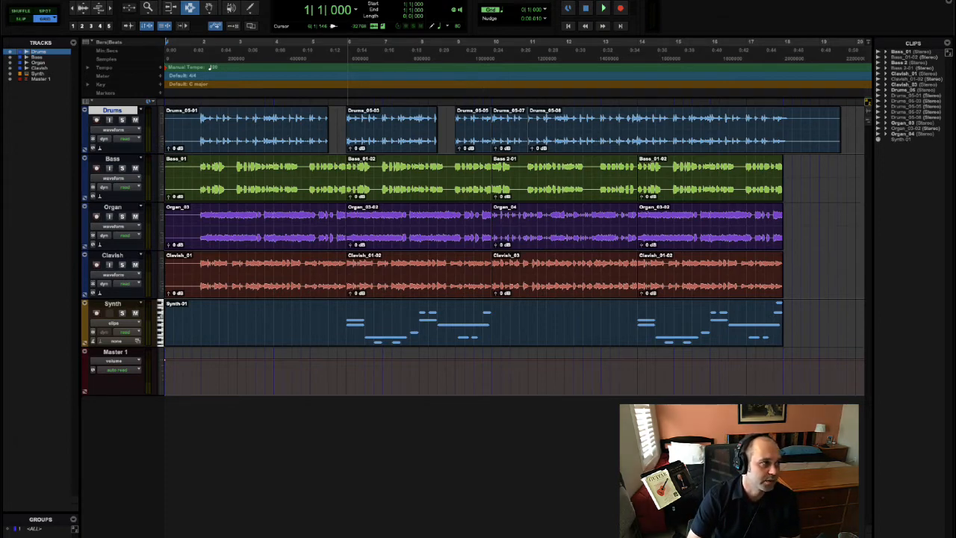
Bring up the Window menu listing the session's Mix and Edit windows
{"action": "left_click", "coordinate": [328, 6]}
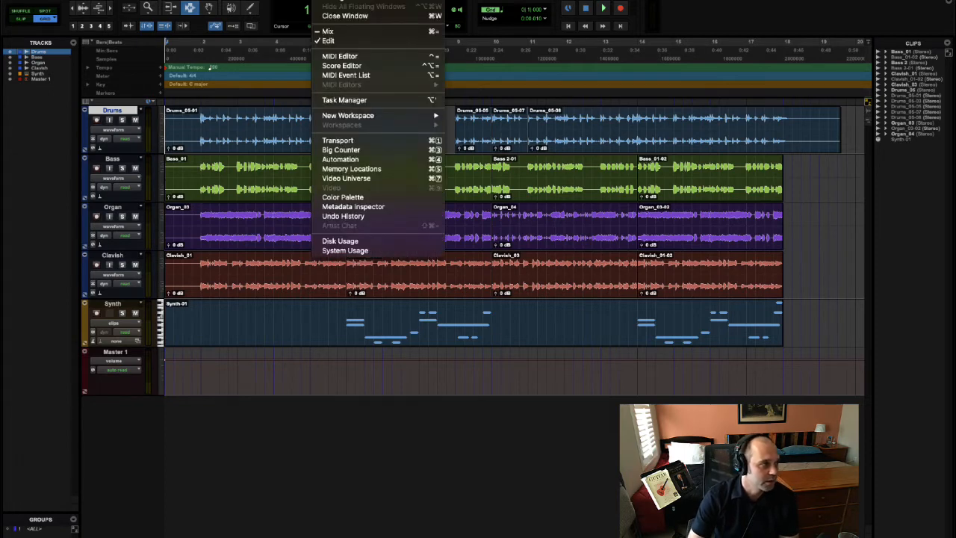
{"action": "mouse_move", "coordinate": [366, 193]}
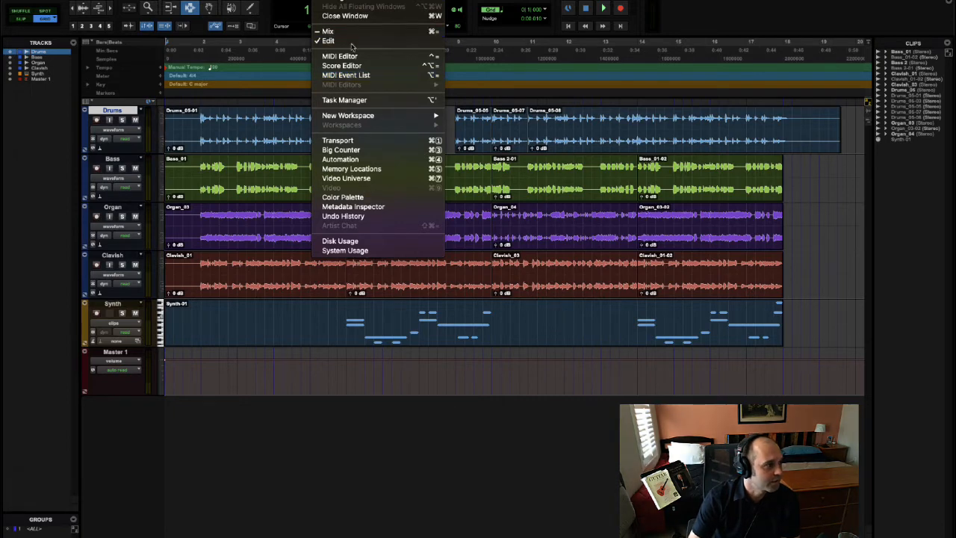
{"action": "mouse_move", "coordinate": [327, 31]}
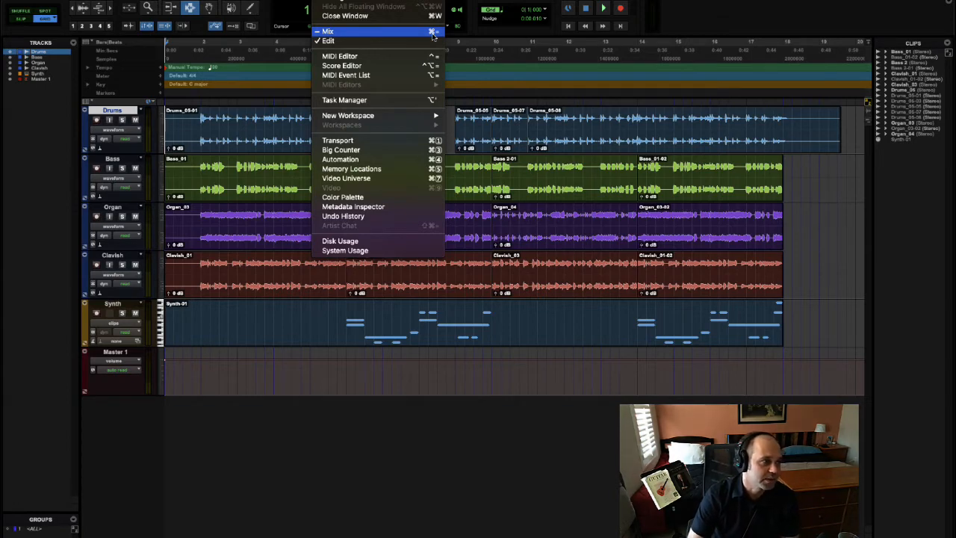
{"action": "mouse_move", "coordinate": [360, 36]}
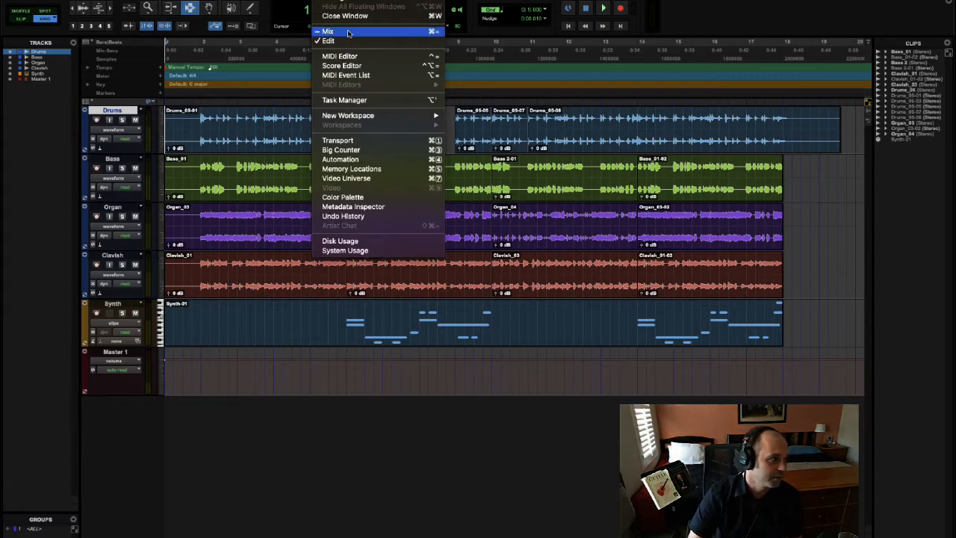
{"action": "mouse_move", "coordinate": [328, 41]}
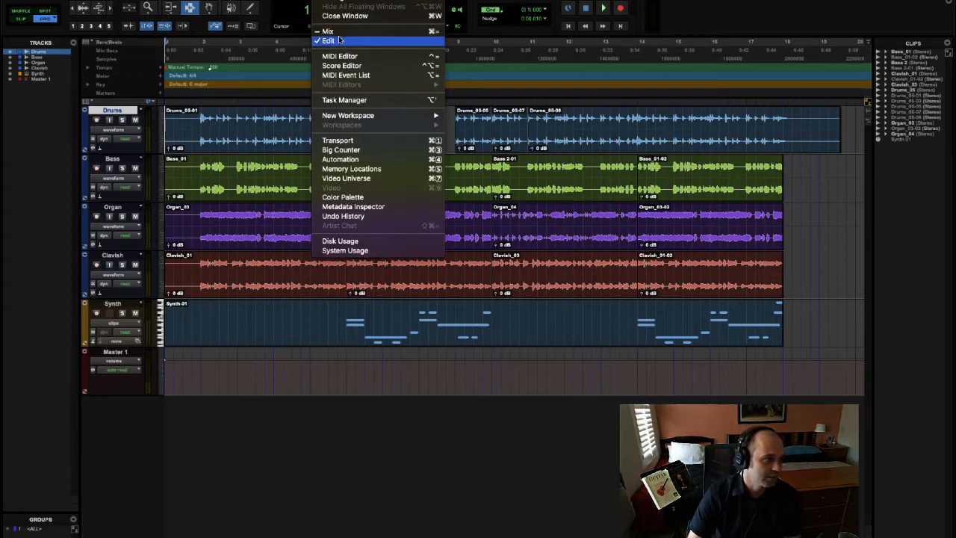
{"action": "mouse_move", "coordinate": [327, 31]}
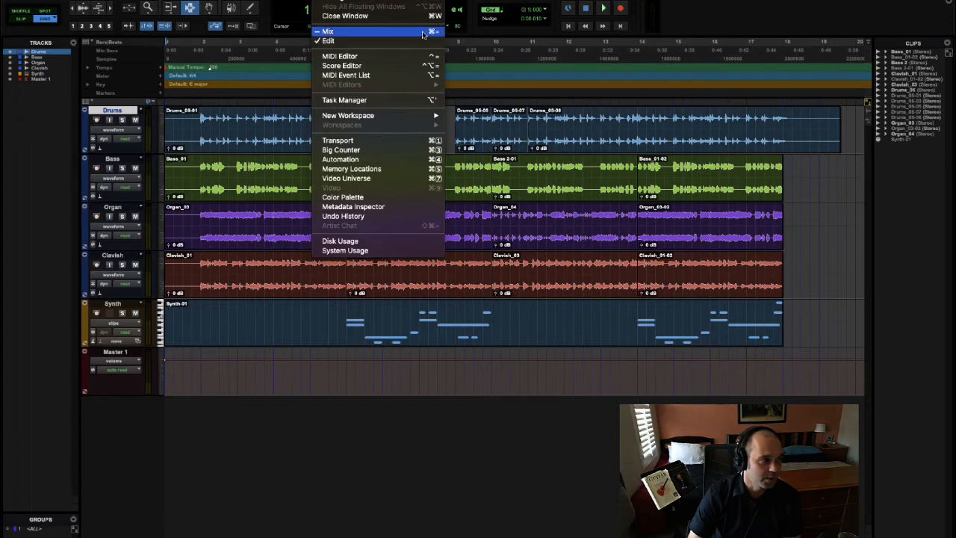
{"action": "mouse_move", "coordinate": [350, 16]}
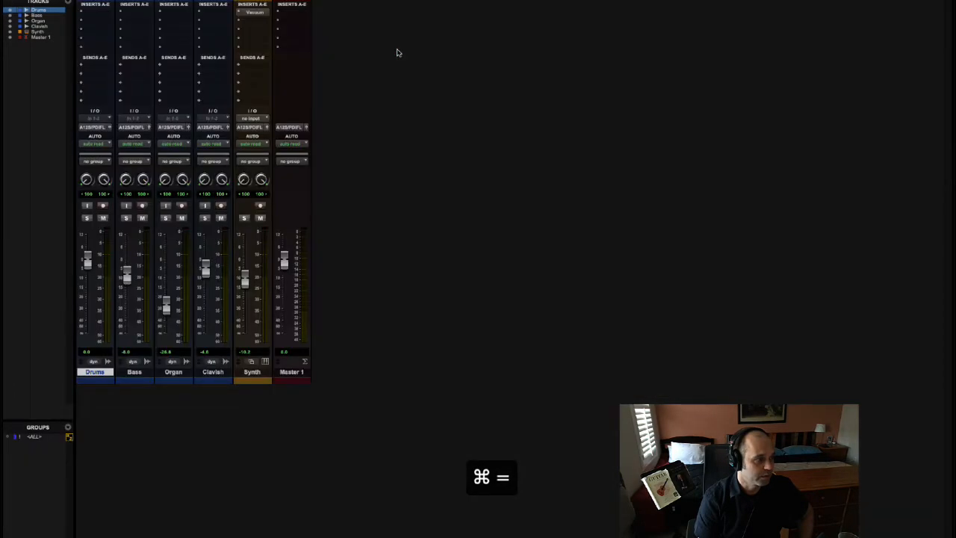
Toggle Mix/Edit with Cmd+= several times, ending on the Edit timeline
{"action": "key", "text": "cmd+="}
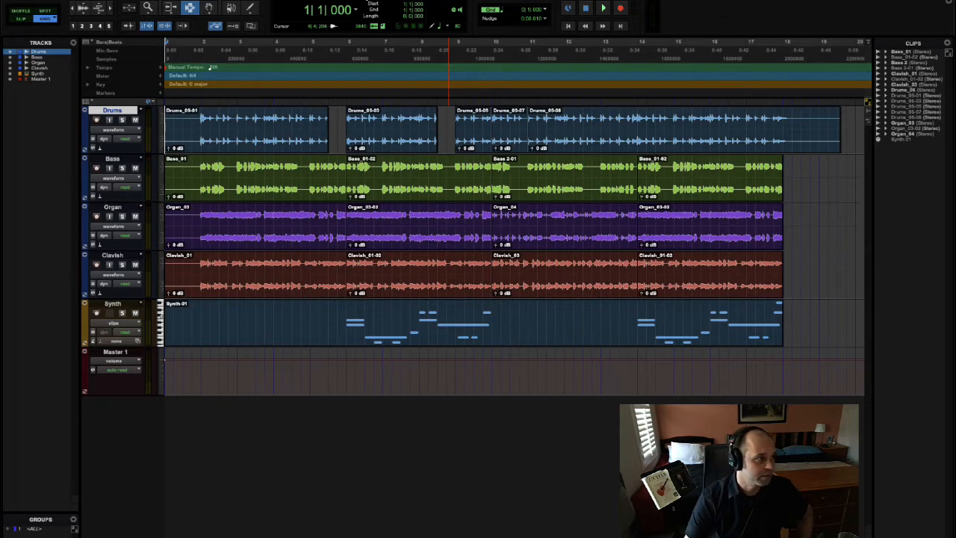
{"action": "key", "text": "cmd+="}
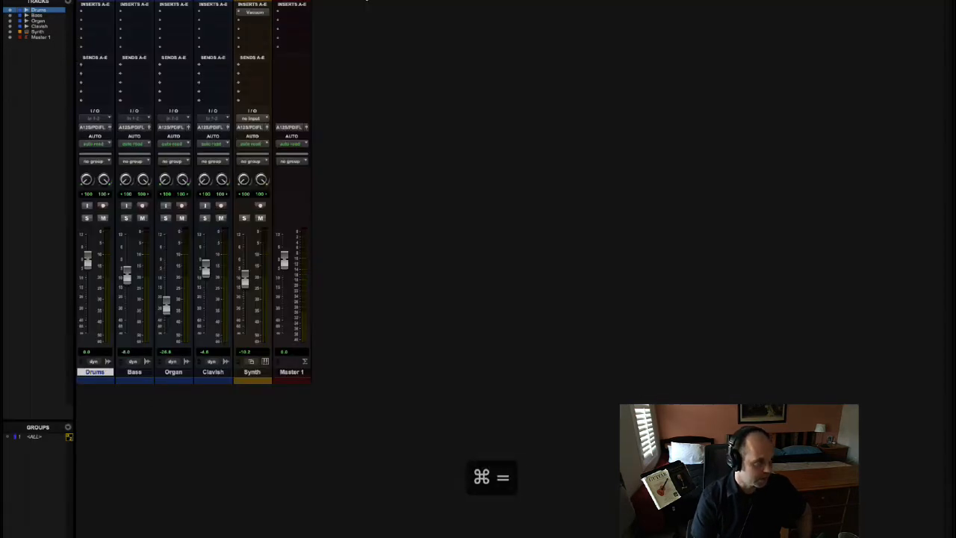
{"action": "key", "text": "cmd+="}
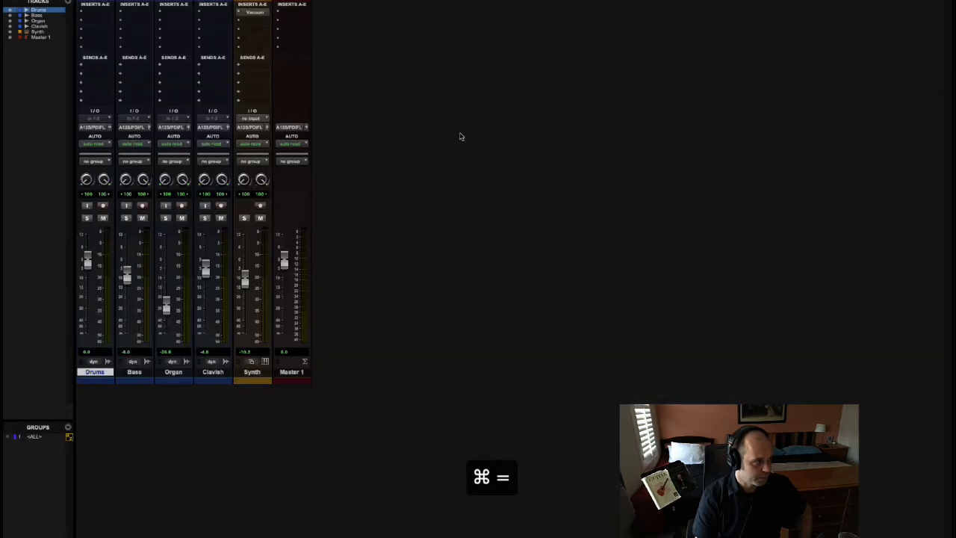
{"action": "key", "text": "cmd+="}
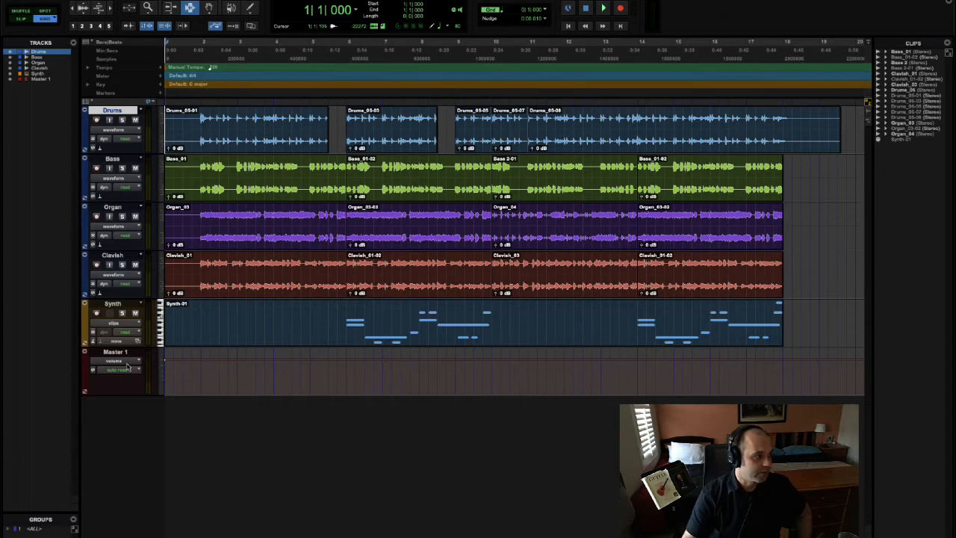
{"action": "left_click", "coordinate": [116, 351]}
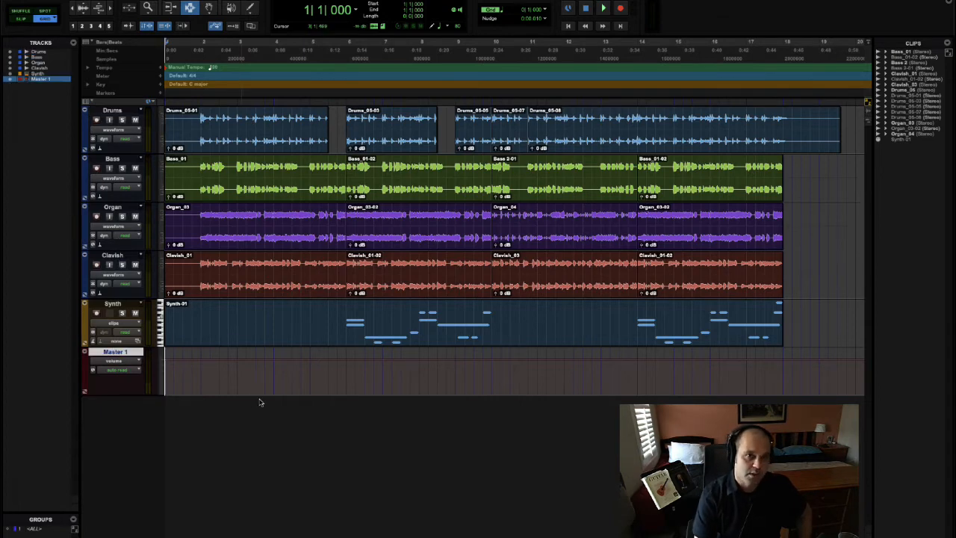
{"action": "key", "text": "cmd+="}
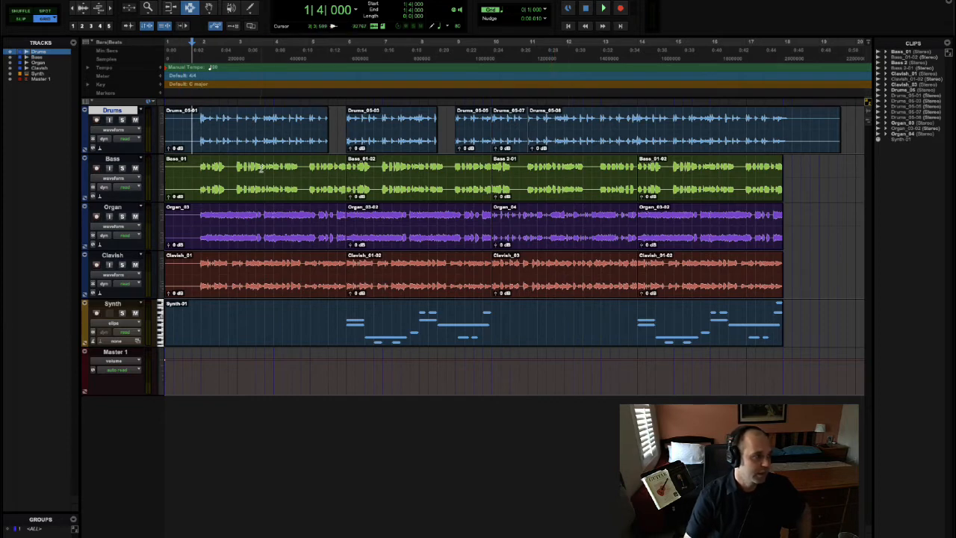
{"action": "key", "text": "cmd+="}
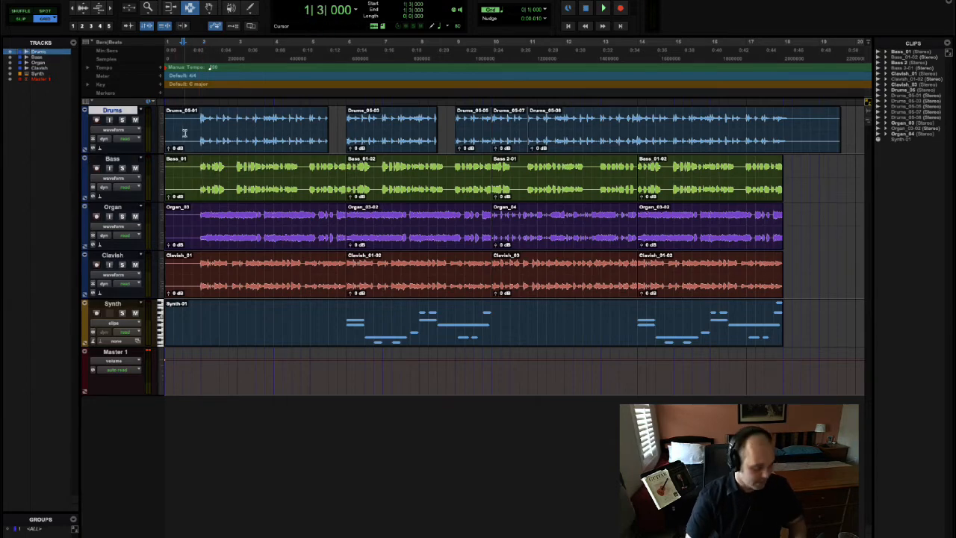
{"action": "key", "text": "cmd+="}
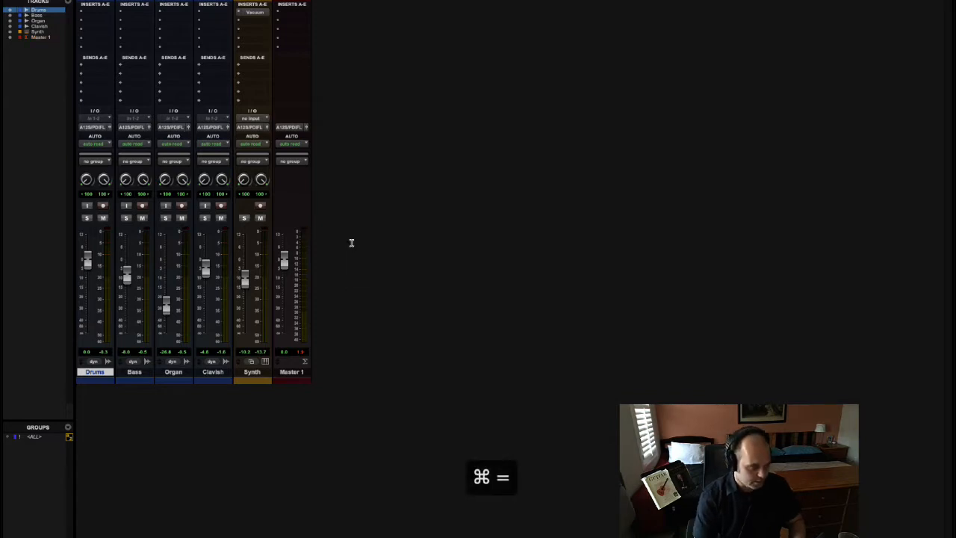
{"action": "key", "text": "cmd+="}
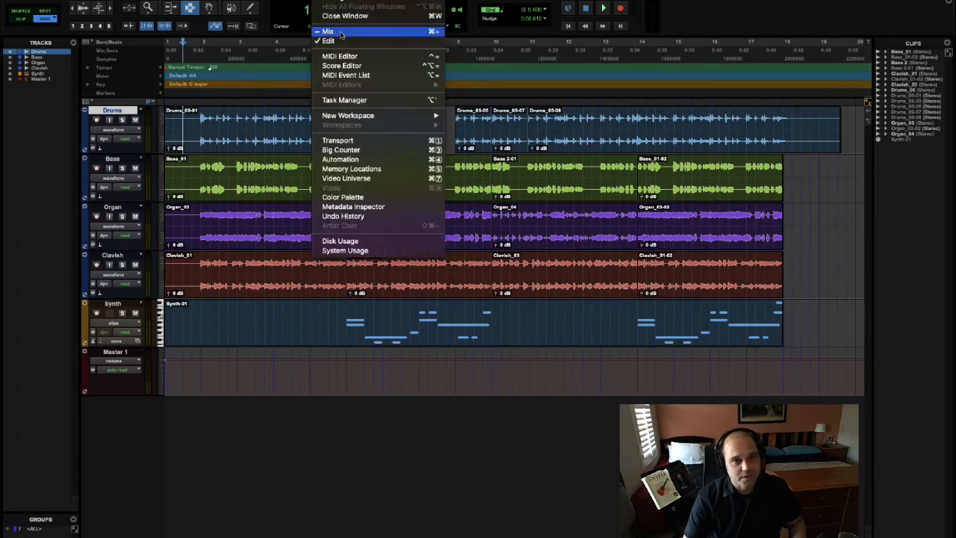
{"action": "left_click", "coordinate": [327, 31]}
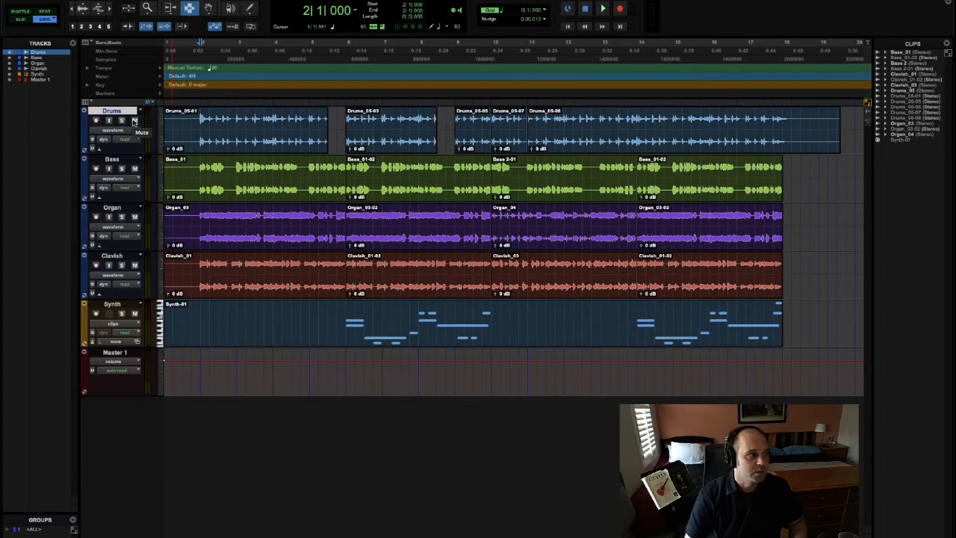
Play the session briefly from a start point set in the Drums clip, then stop
{"action": "left_click", "coordinate": [194, 132]}
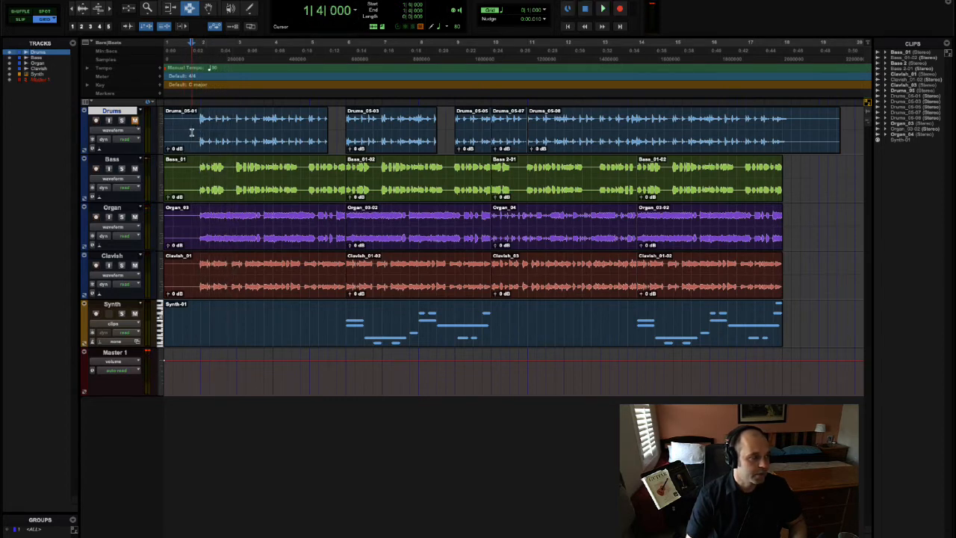
{"action": "left_click", "coordinate": [602, 9]}
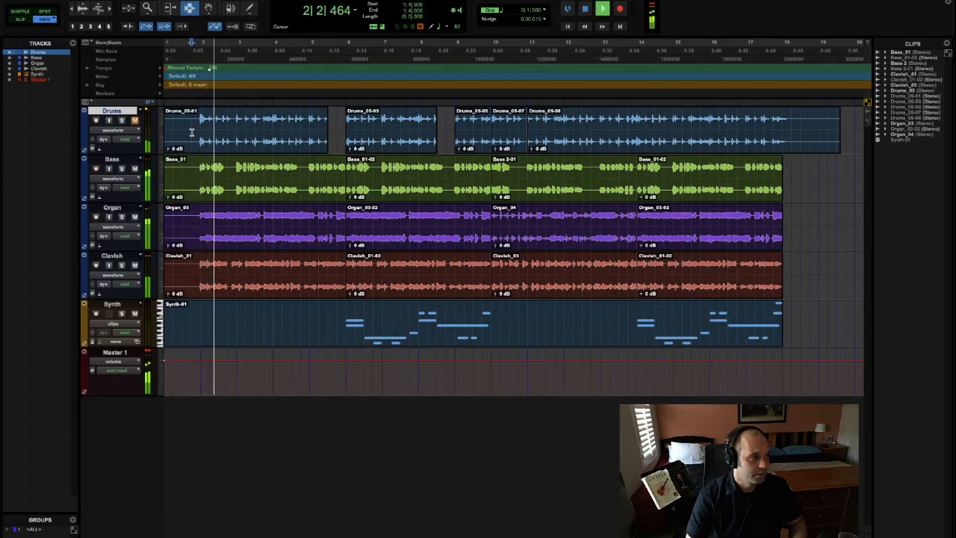
{"action": "left_click", "coordinate": [601, 9]}
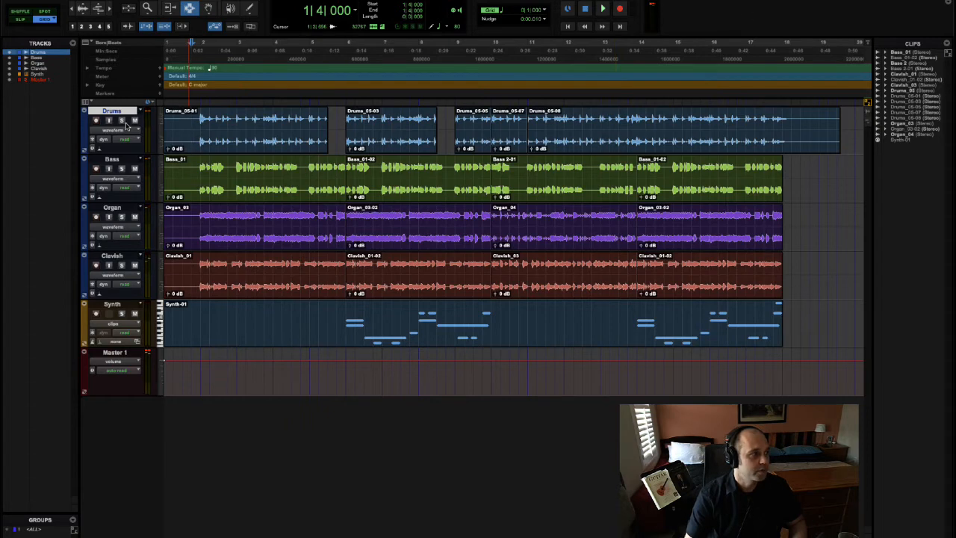
Play again from an earlier Drums clip point and set a start point in the Bass clip
{"action": "left_click", "coordinate": [123, 120]}
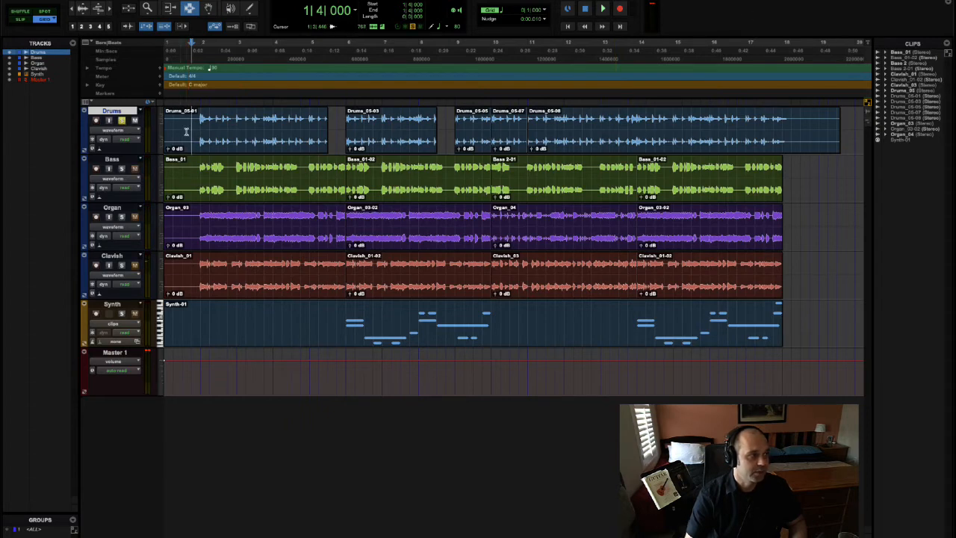
{"action": "left_click", "coordinate": [603, 9]}
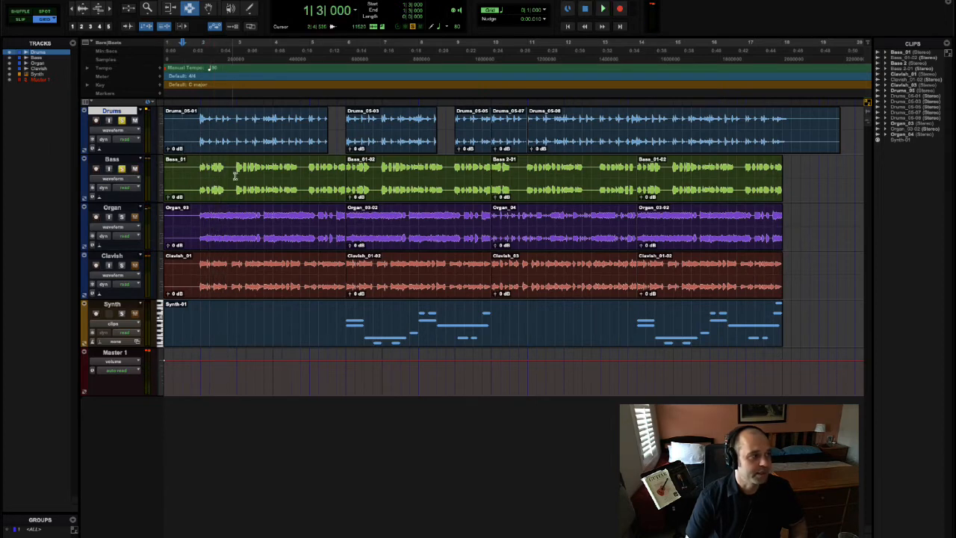
{"action": "left_click", "coordinate": [602, 9]}
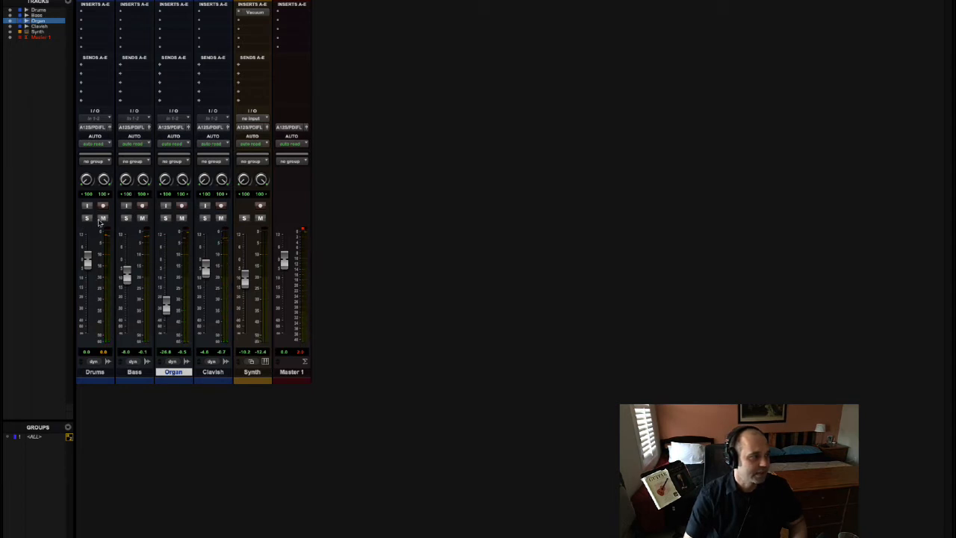
{"action": "mouse_move", "coordinate": [343, 302]}
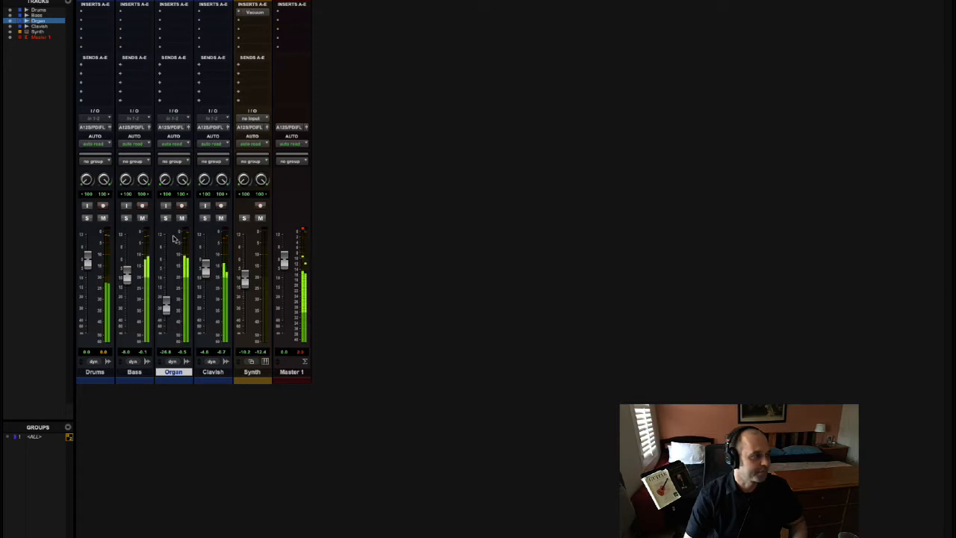
Stop playback after watching the mixer meters during the session run
{"action": "left_click", "coordinate": [164, 218]}
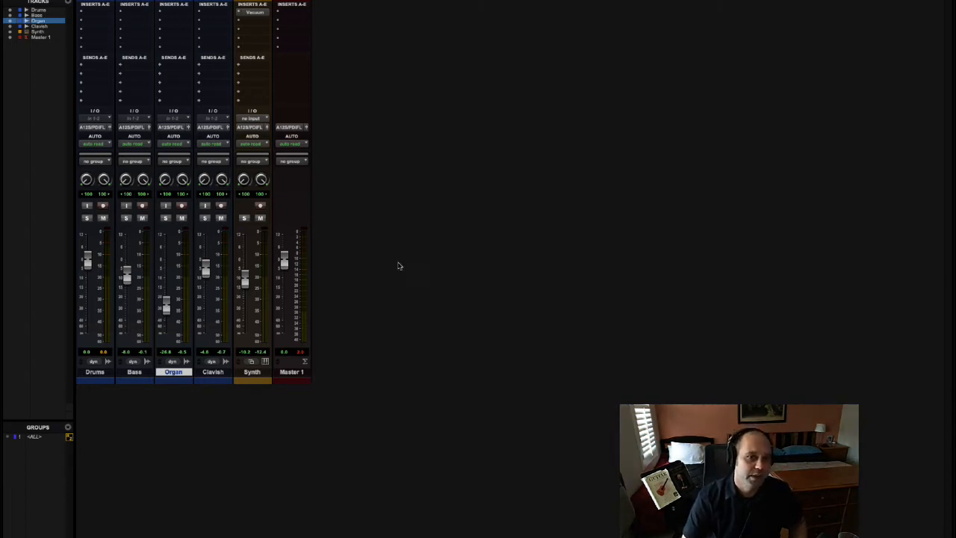
{"action": "mouse_move", "coordinate": [430, 273]}
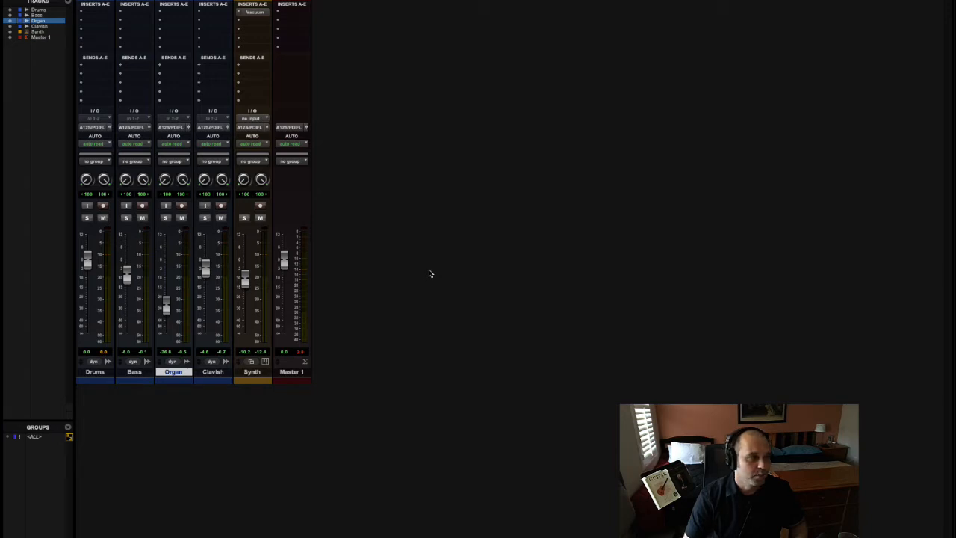
{"action": "mouse_move", "coordinate": [347, 292]}
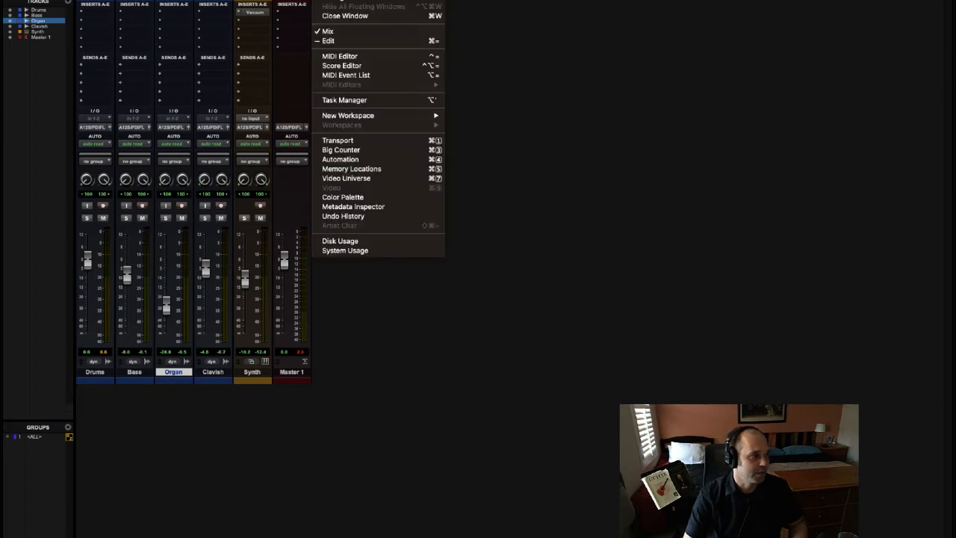
{"action": "mouse_move", "coordinate": [327, 29]}
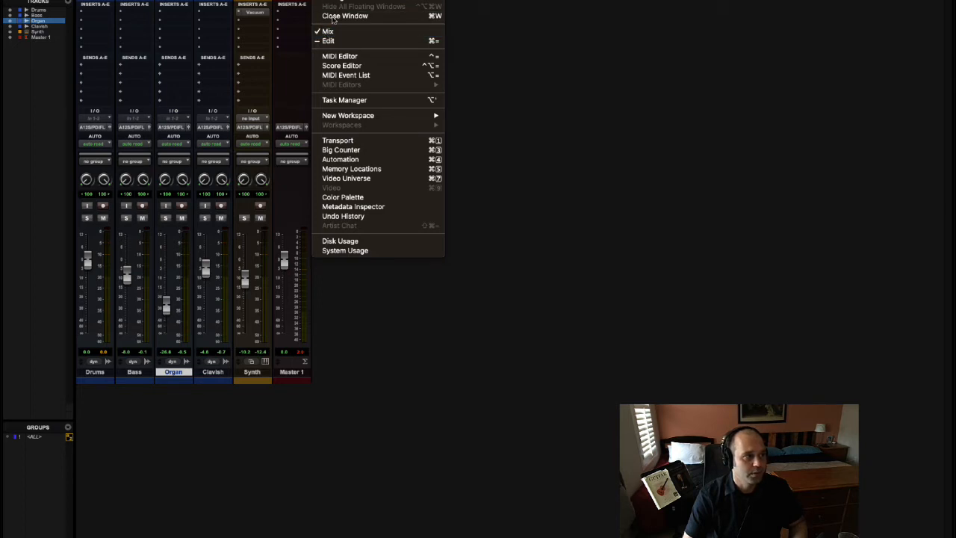
{"action": "mouse_move", "coordinate": [648, 101]}
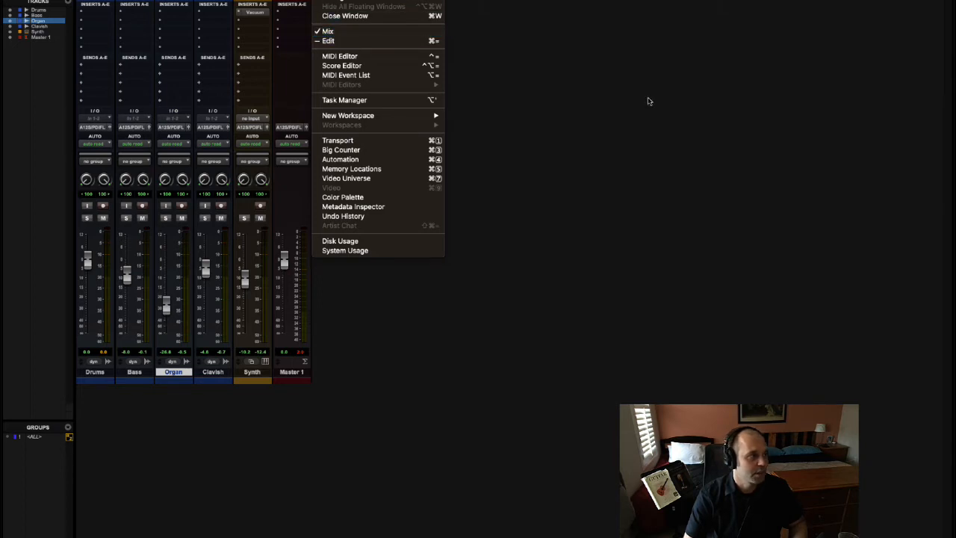
{"action": "left_click", "coordinate": [167, 305]}
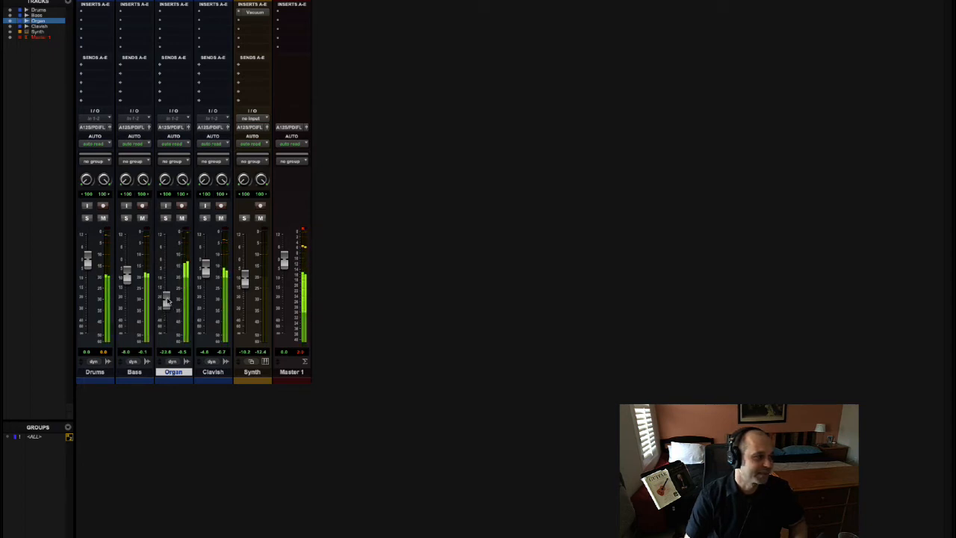
{"action": "left_click_drag", "start_coordinate": [167, 299], "coordinate": [167, 265]}
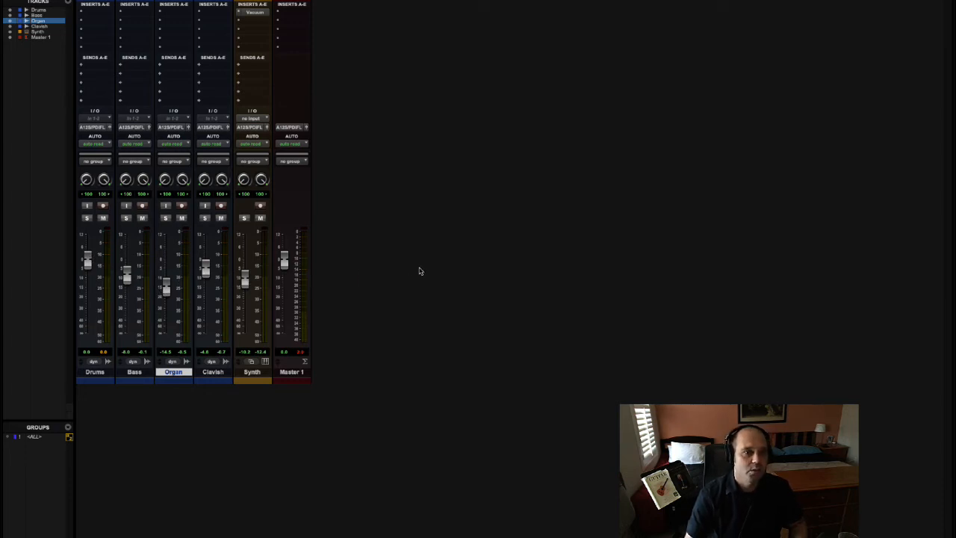
Return to the Edit timeline, set the play position near bar 3 and zoom in on the waveforms
{"action": "key", "text": "cmd+="}
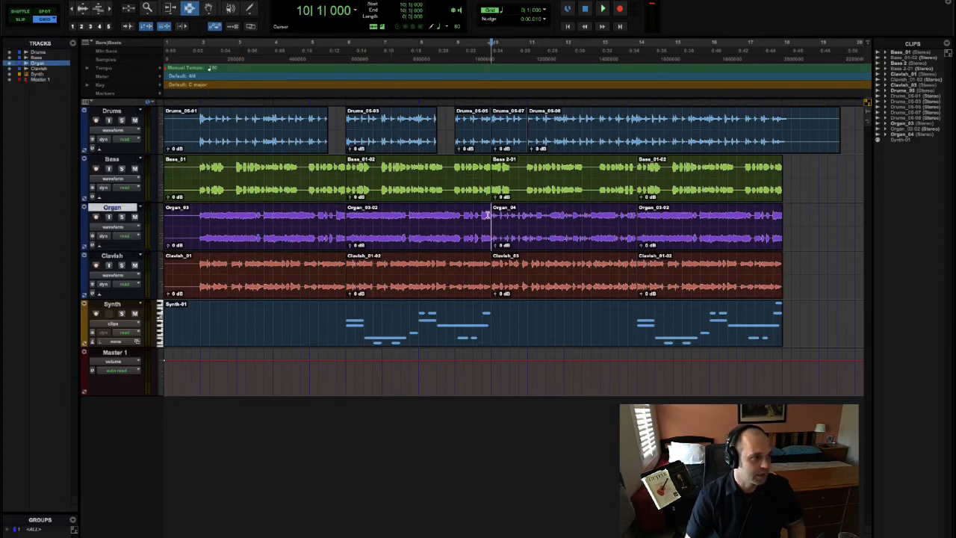
{"action": "left_click", "coordinate": [373, 52]}
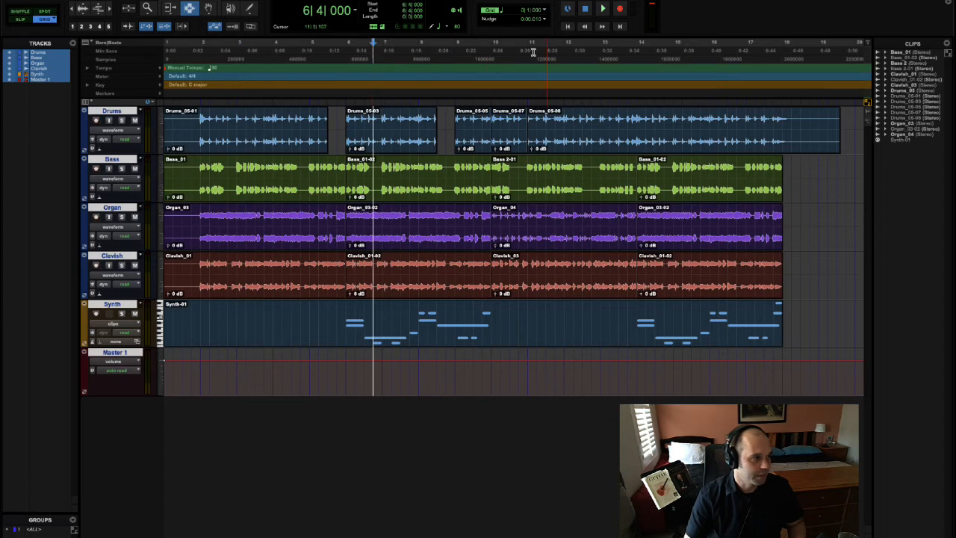
{"action": "left_click", "coordinate": [201, 48]}
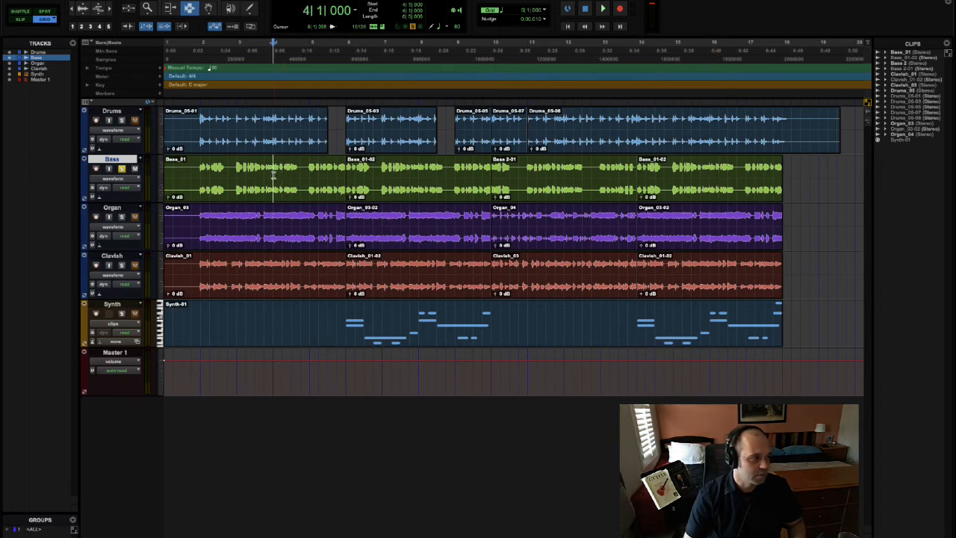
{"action": "key", "text": "cmd+="}
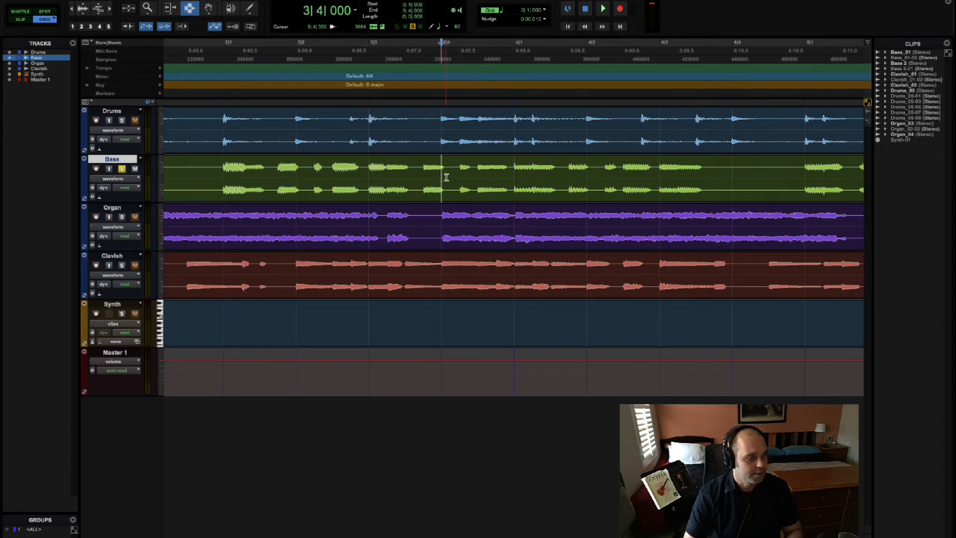
{"action": "key", "text": "cmd+["}
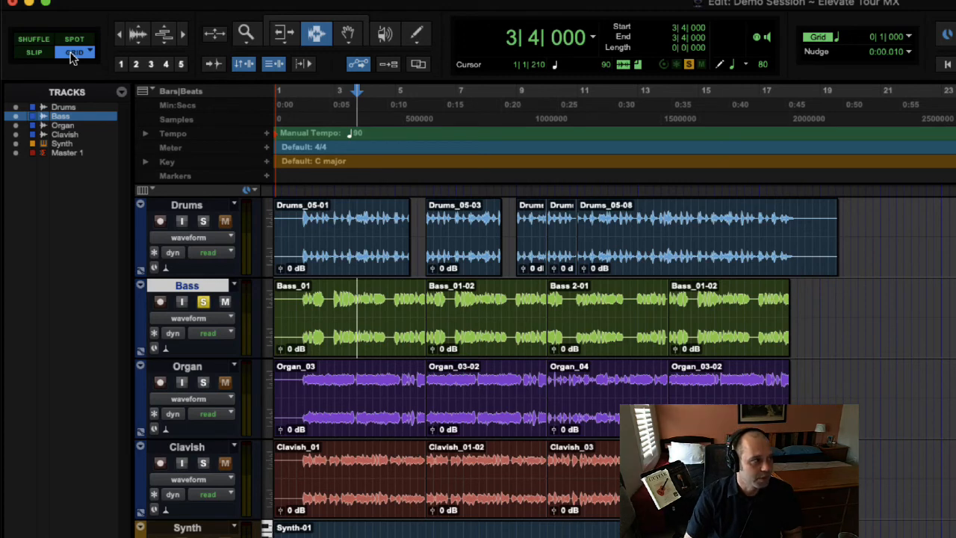
{"action": "left_click", "coordinate": [33, 51]}
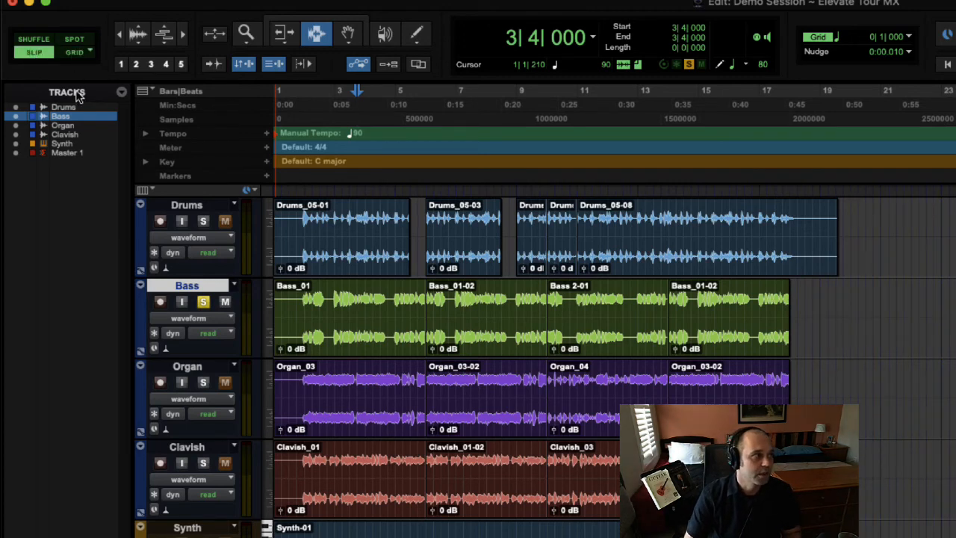
{"action": "left_click", "coordinate": [635, 247]}
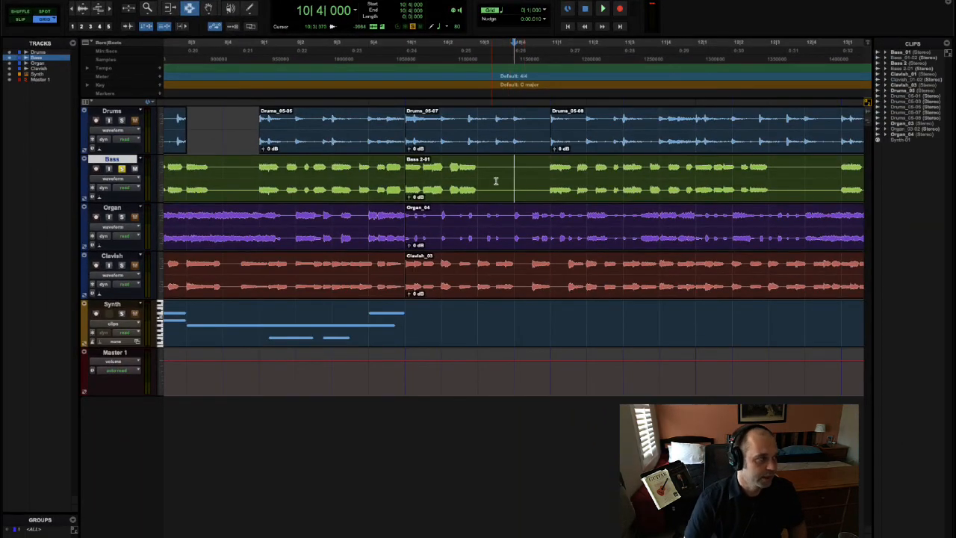
Zoom out to the full session and play from bar 10, then stop
{"action": "key", "text": "cmd+["}
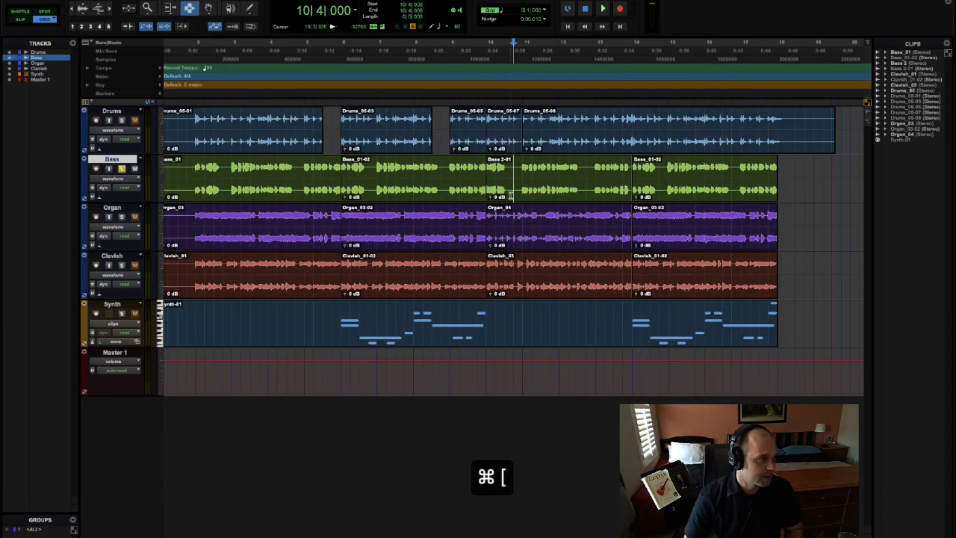
{"action": "left_click", "coordinate": [545, 178]}
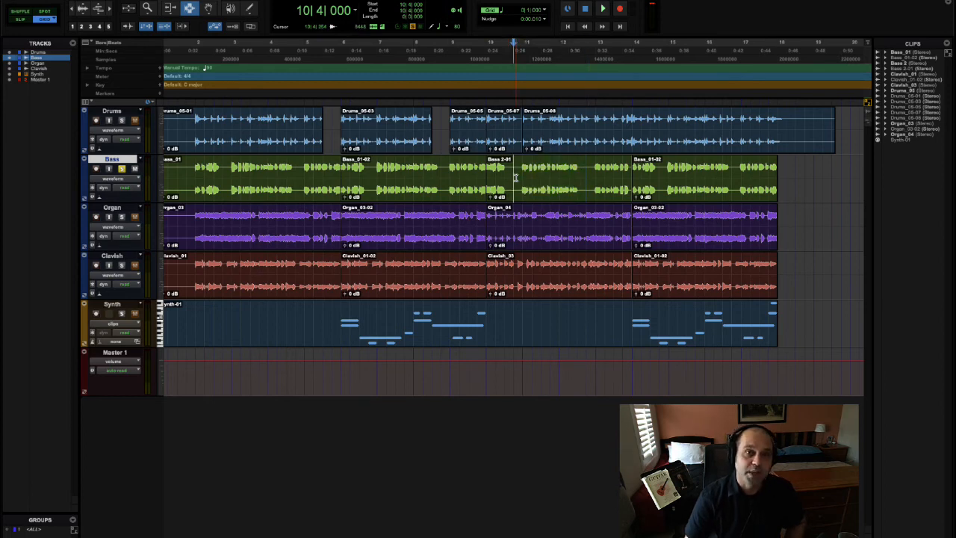
{"action": "left_click", "coordinate": [602, 9]}
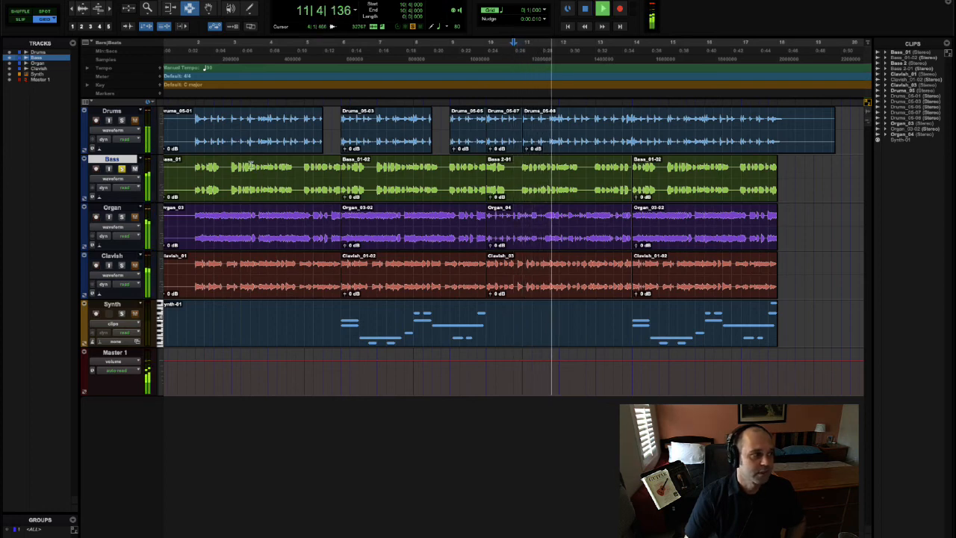
{"action": "left_click", "coordinate": [618, 9]}
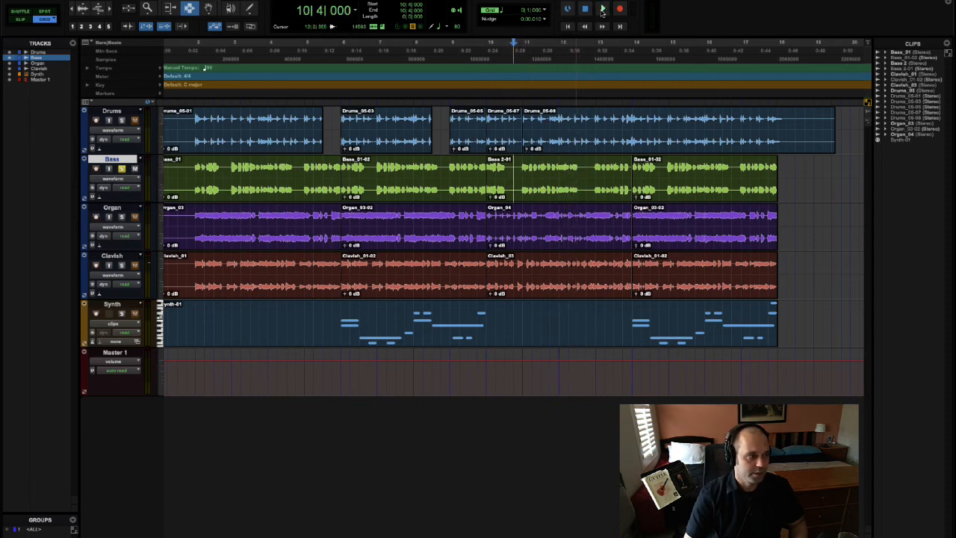
Play the session from bar 10 a second time and stop it
{"action": "left_click", "coordinate": [602, 9]}
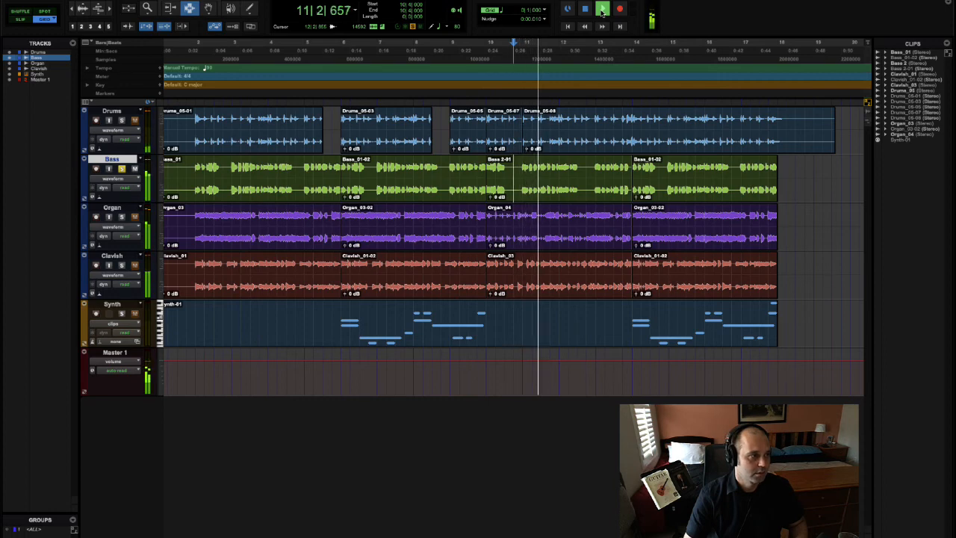
{"action": "left_click", "coordinate": [602, 9]}
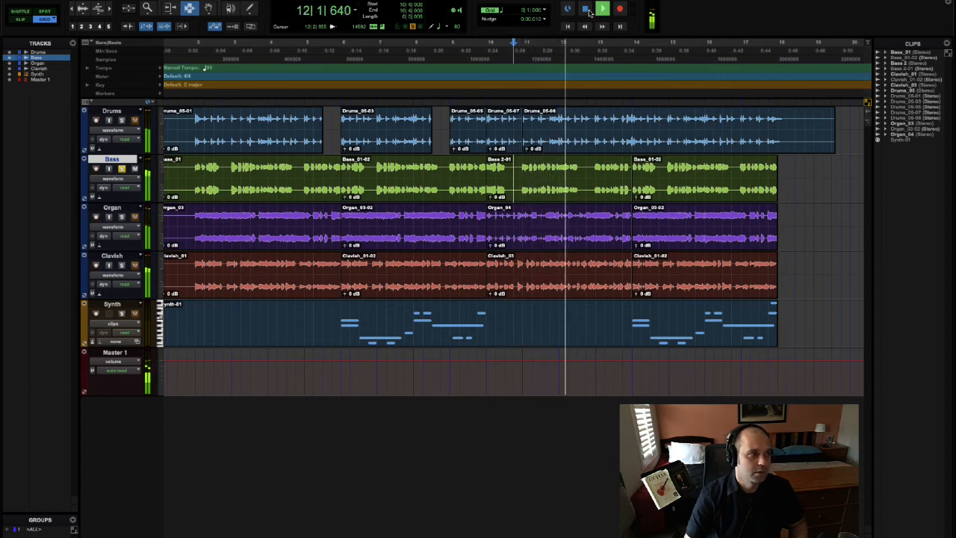
{"action": "left_click", "coordinate": [618, 9]}
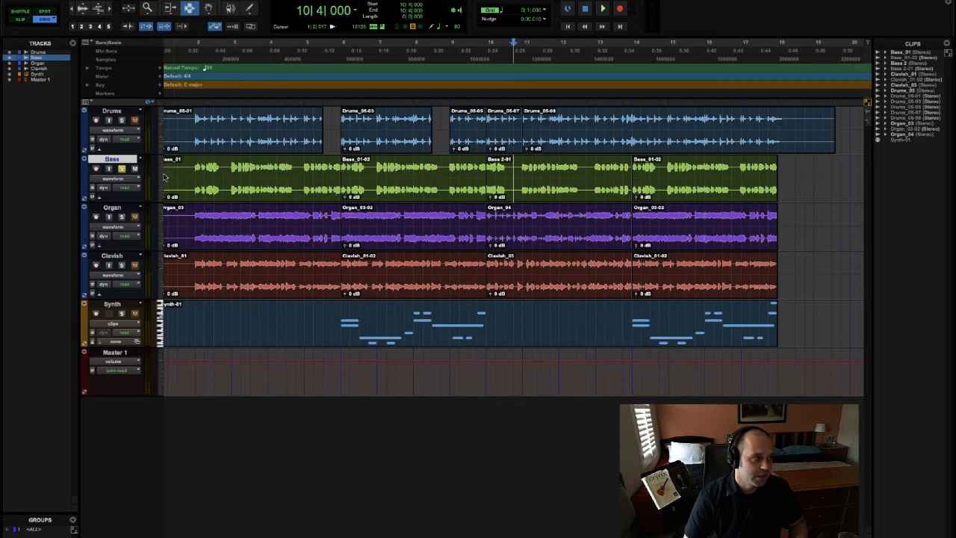
Return to zero with the transport and play the song from the very beginning, then stop
{"action": "left_click", "coordinate": [272, 180]}
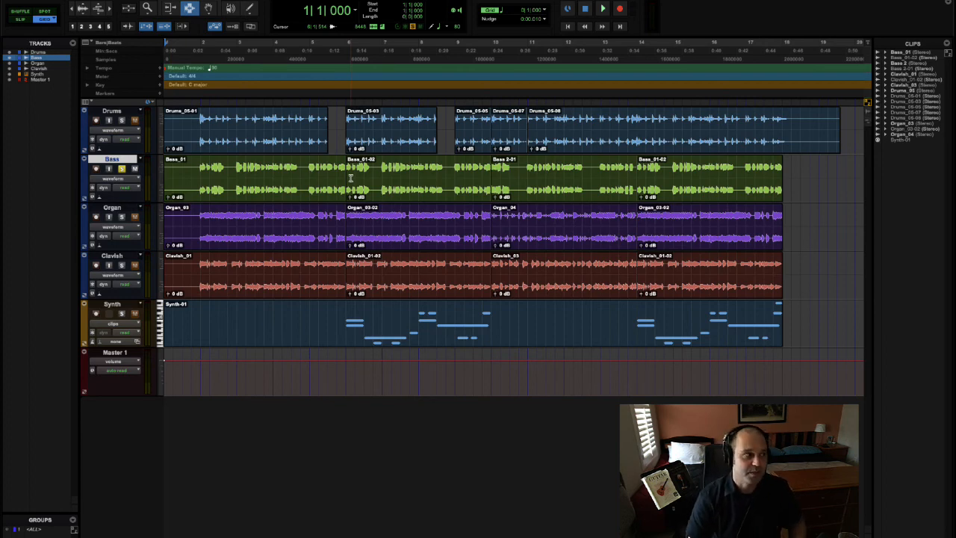
{"action": "left_click", "coordinate": [601, 9]}
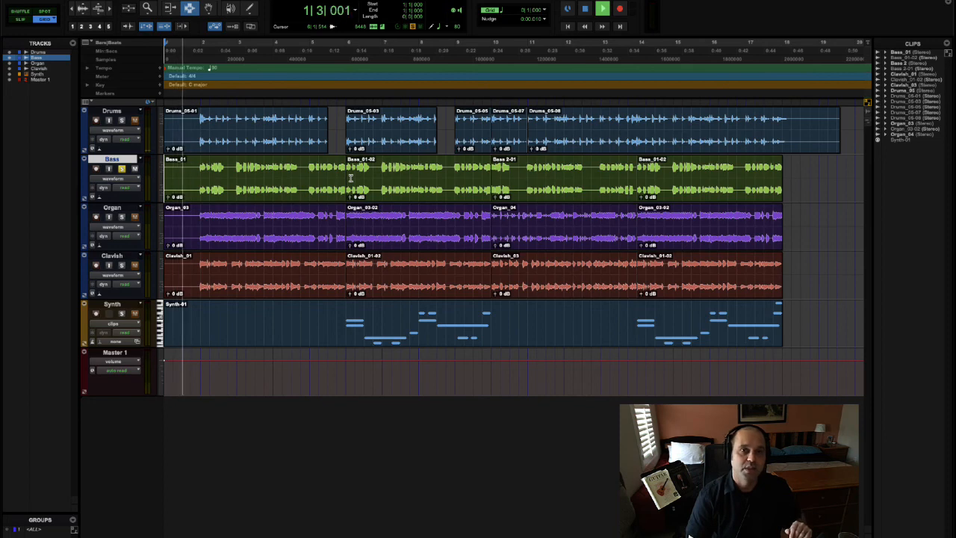
{"action": "left_click", "coordinate": [602, 9]}
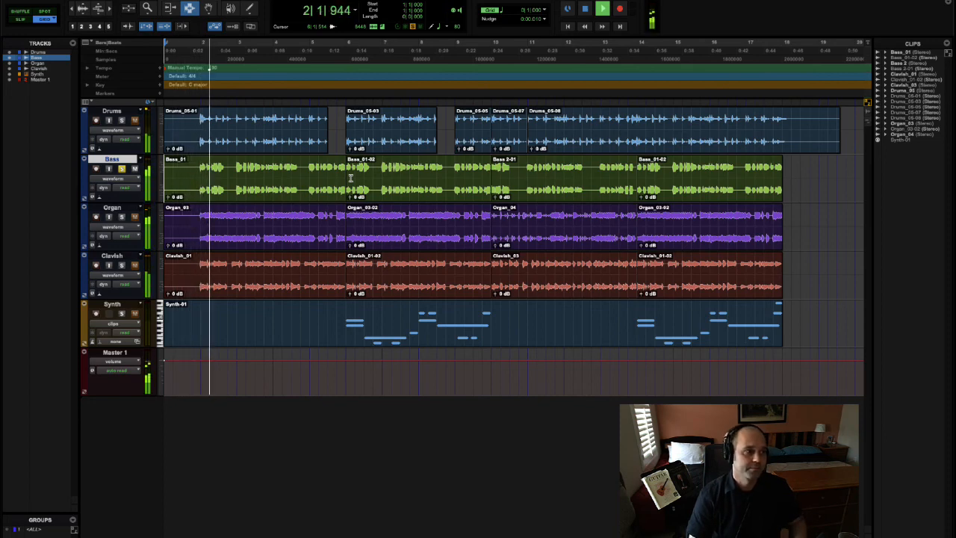
{"action": "left_click", "coordinate": [618, 9]}
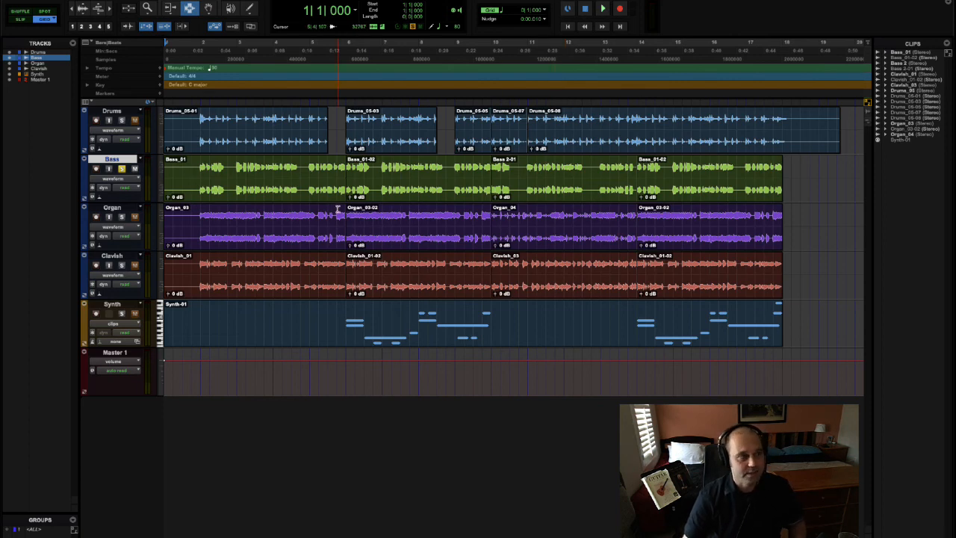
{"action": "left_click", "coordinate": [602, 9]}
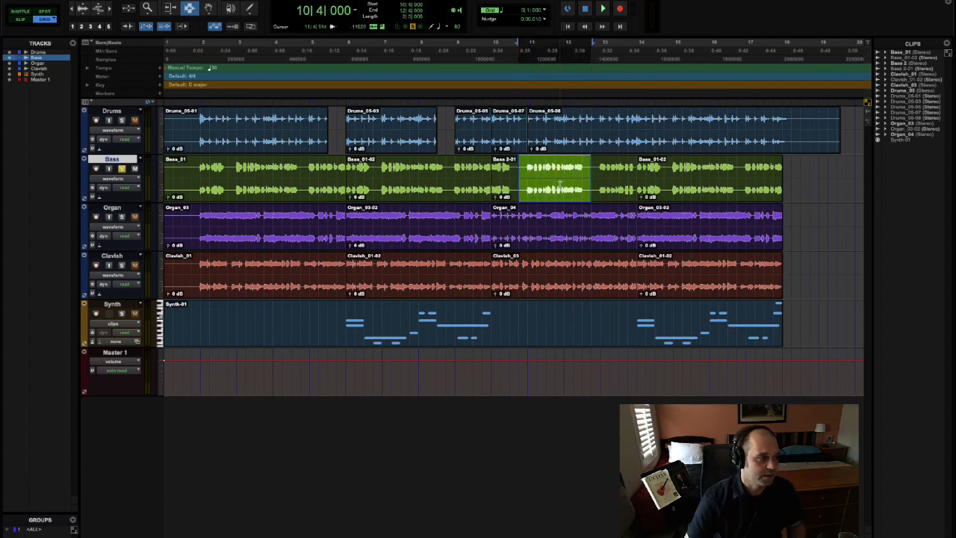
Play back the marked Bass stretch starting around bar 10
{"action": "left_click", "coordinate": [602, 9]}
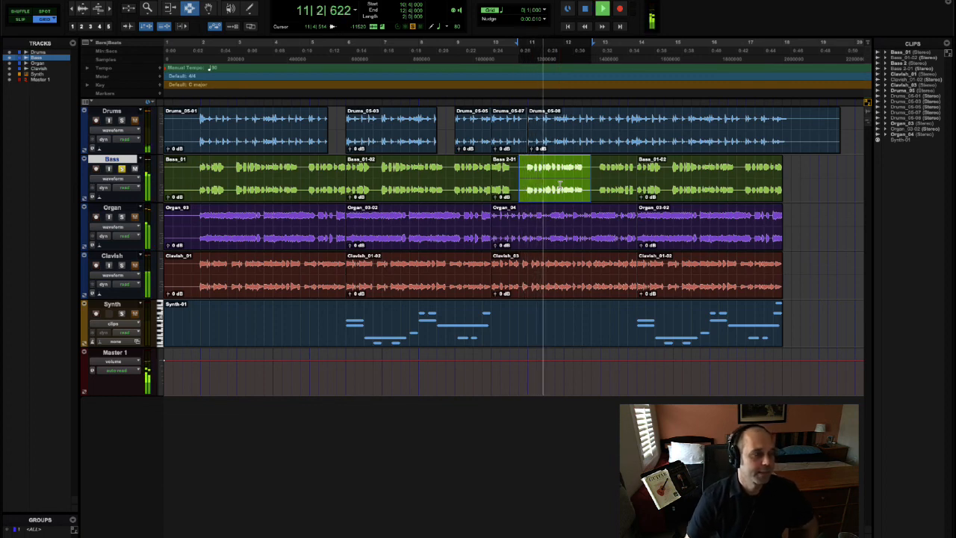